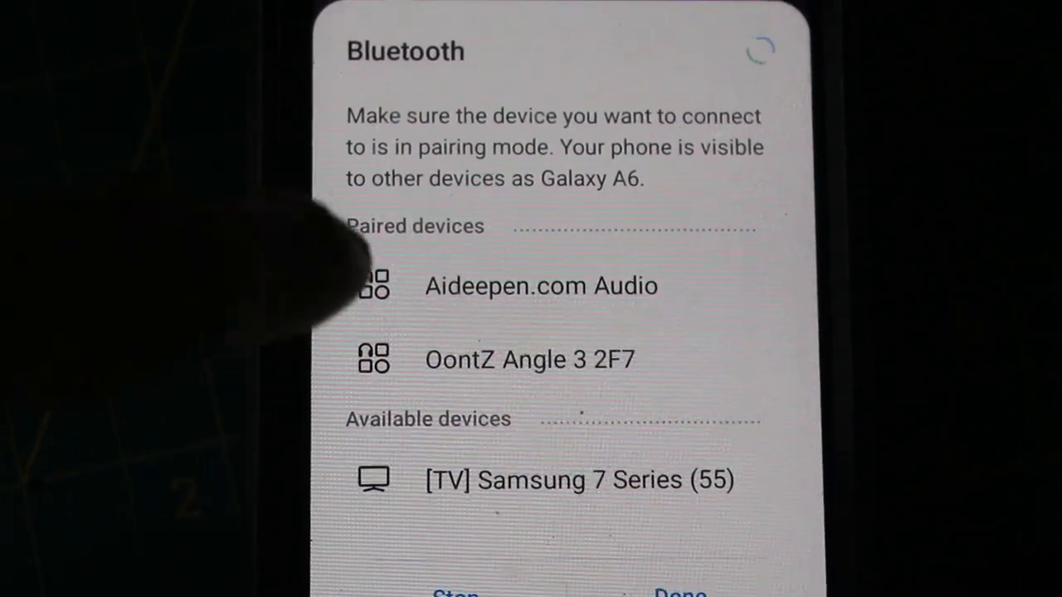
- Connect to the paired Aideepen.com Audio device from the Bluetooth devices list
left_click(541, 285)
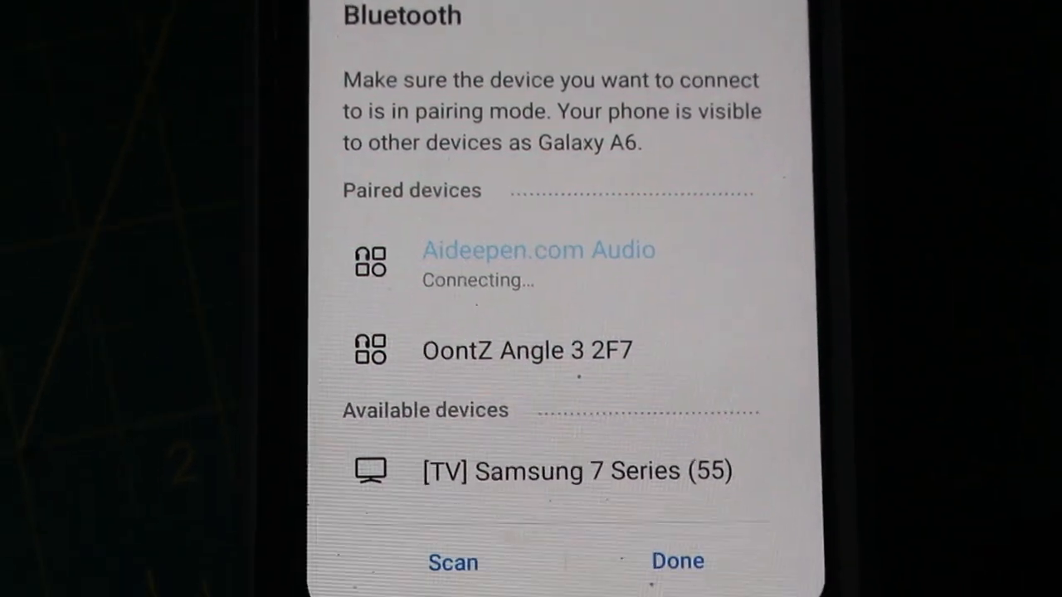